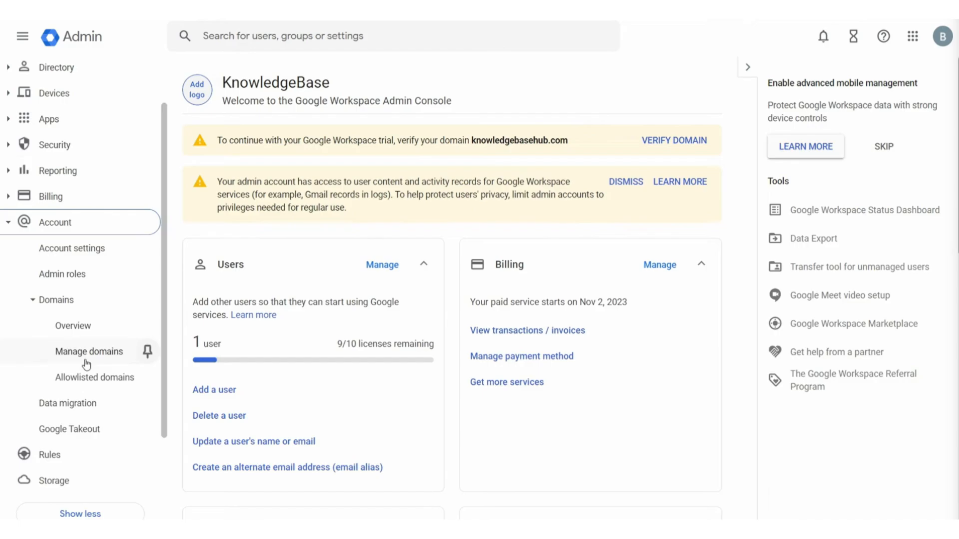
# Step: Go to Account > Domains > Manage domains in the Admin console
pyautogui.click(88, 351)
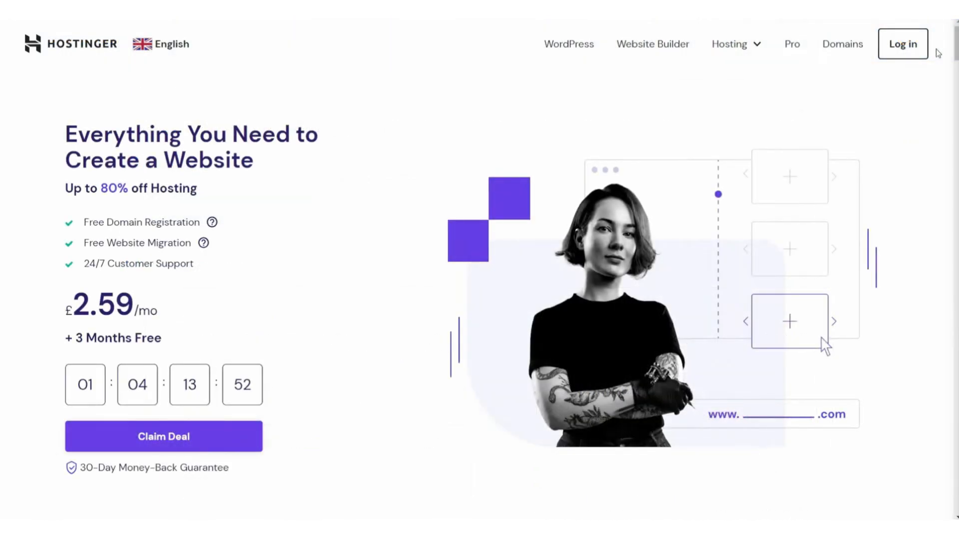
pyautogui.click(901, 43)
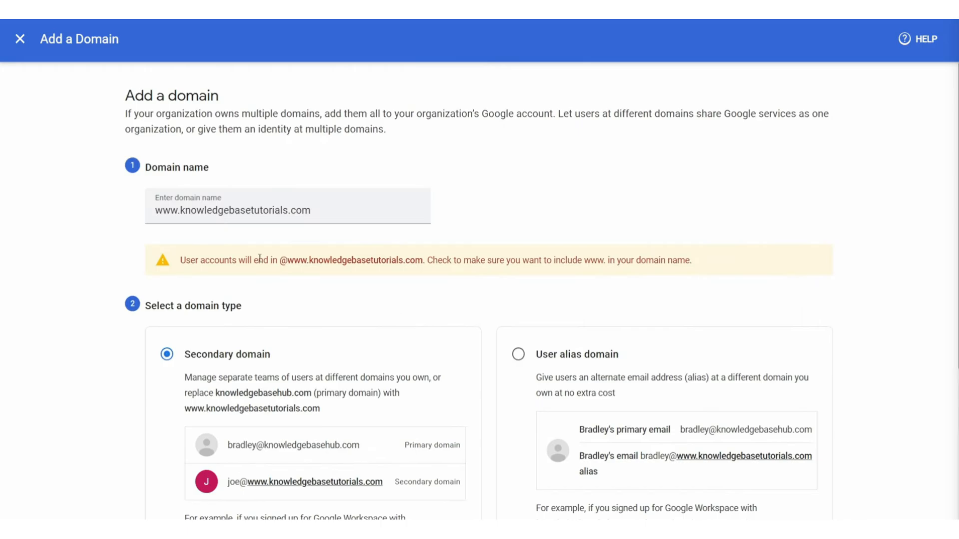
# Step: Add knowledgebasetutorials.com as a secondary domain and start its verification
pyautogui.scroll(-3)
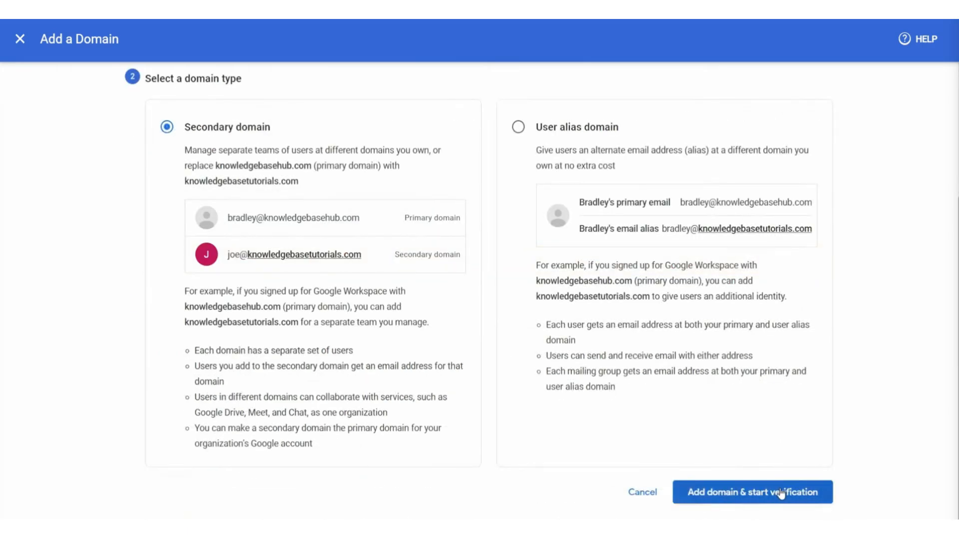
pyautogui.click(753, 492)
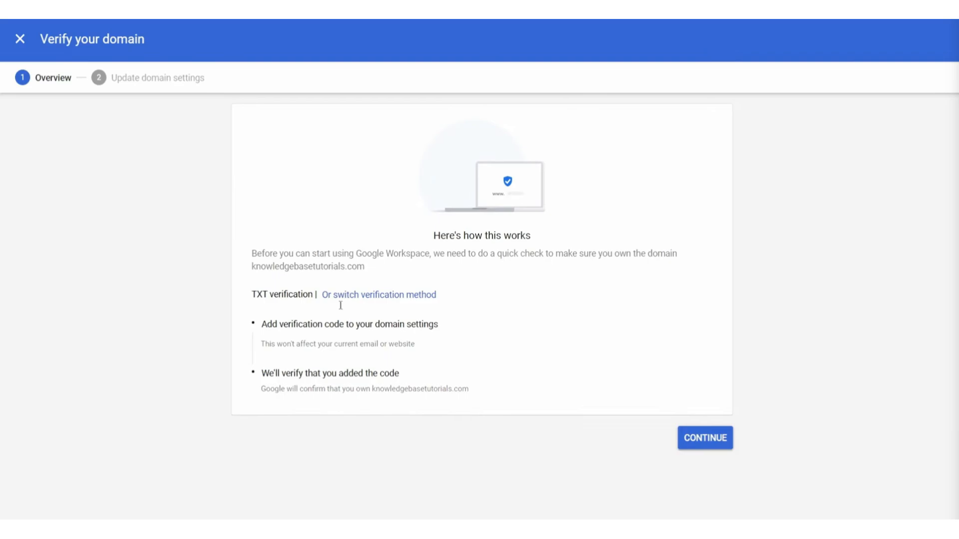
# Step: Continue to the setup steps and copy the TXT verification code
pyautogui.click(704, 438)
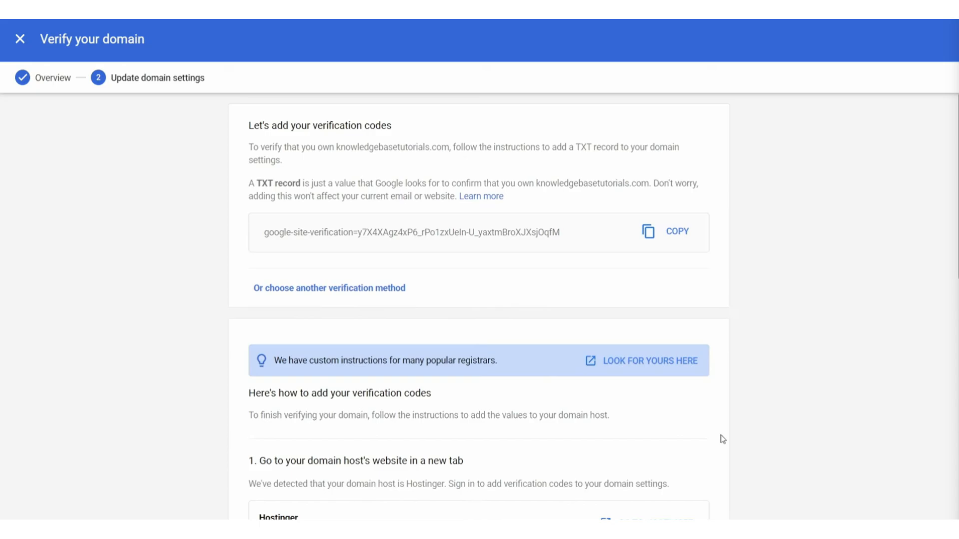
pyautogui.scroll(-3)
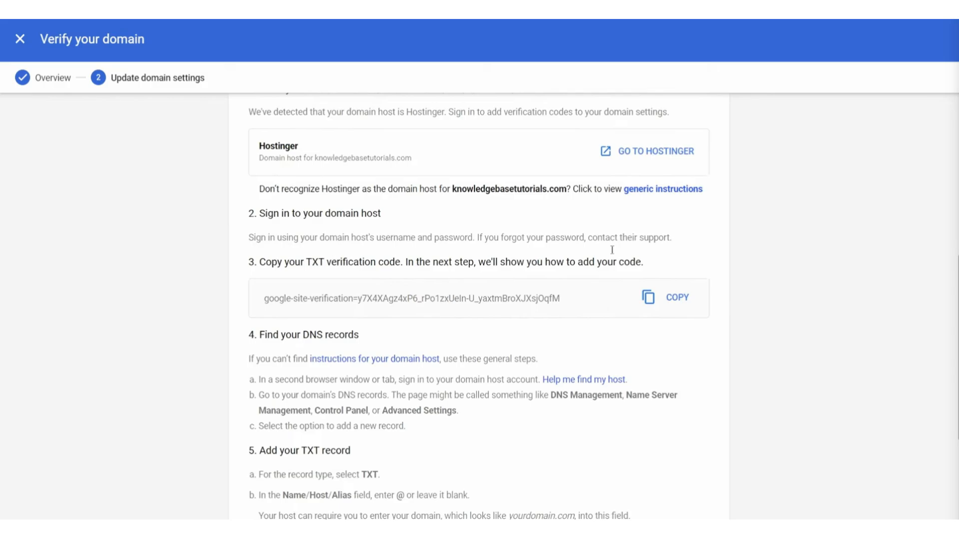
pyautogui.click(655, 151)
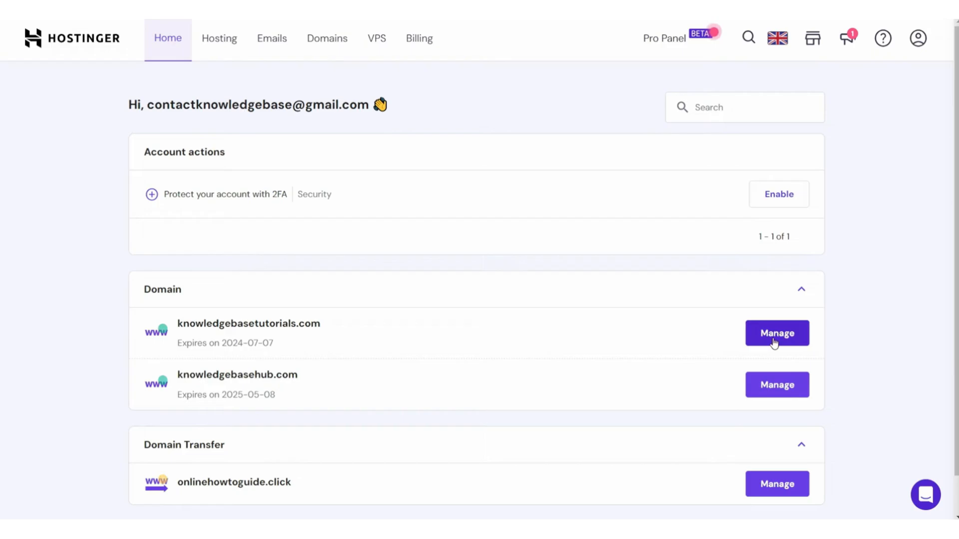
# Step: Manage knowledgebasetutorials.com in Hostinger and reach its Manage DNS records section
pyautogui.click(777, 333)
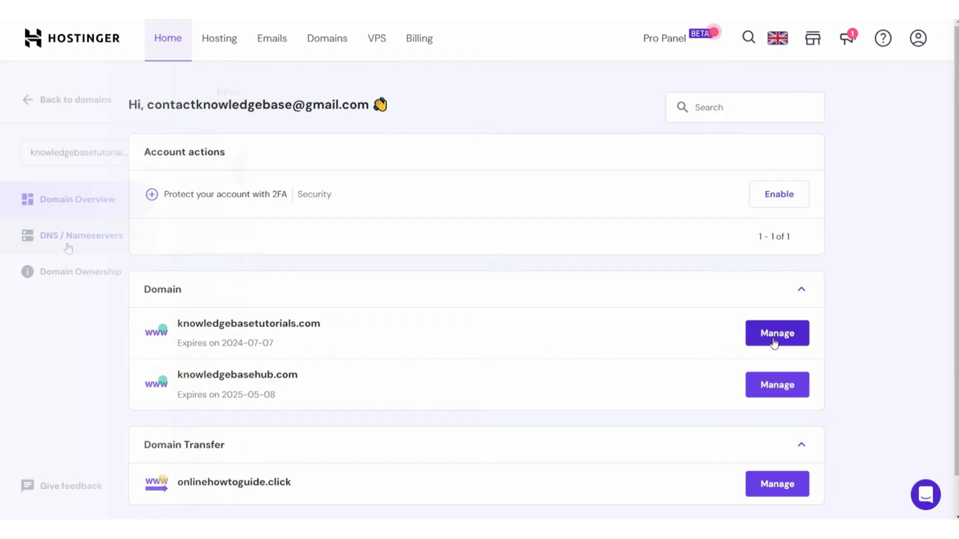
pyautogui.click(777, 332)
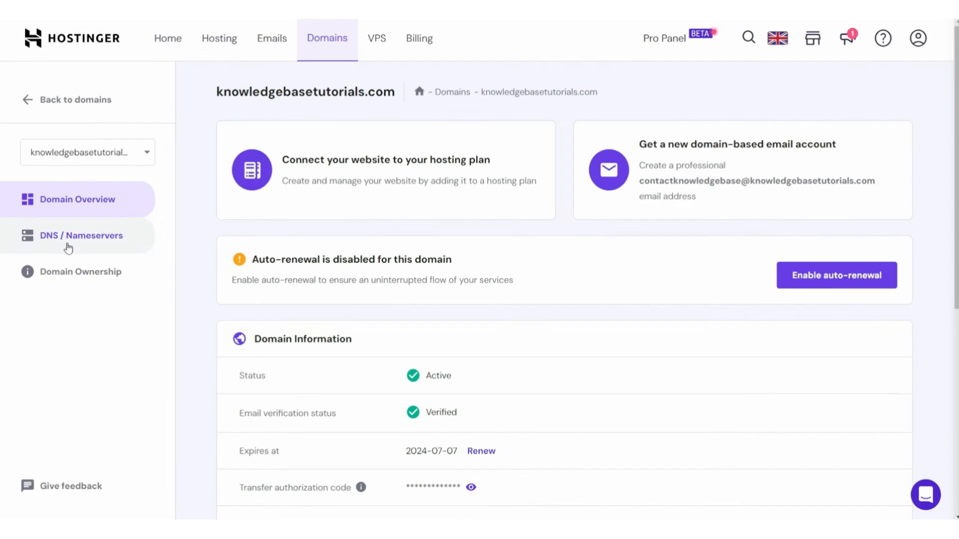
pyautogui.click(80, 236)
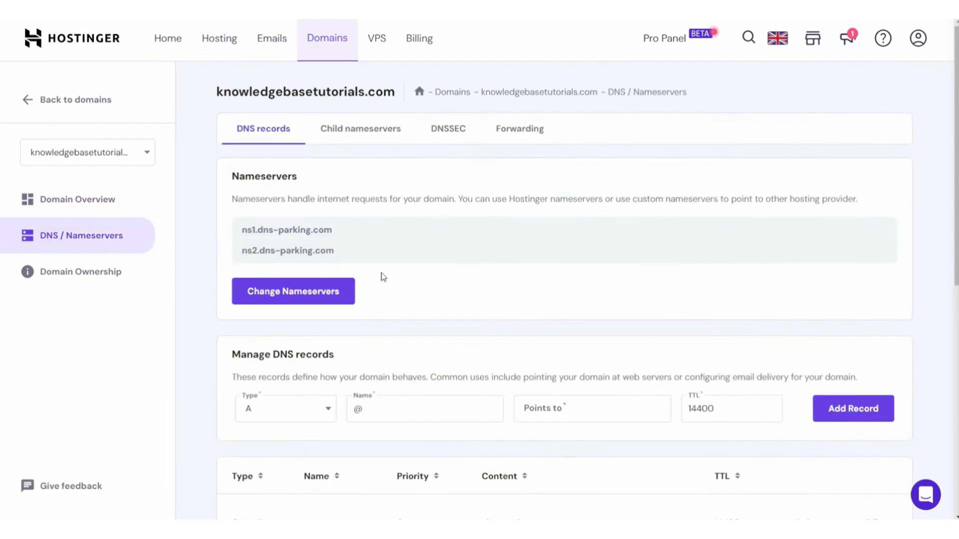
pyautogui.scroll(-3)
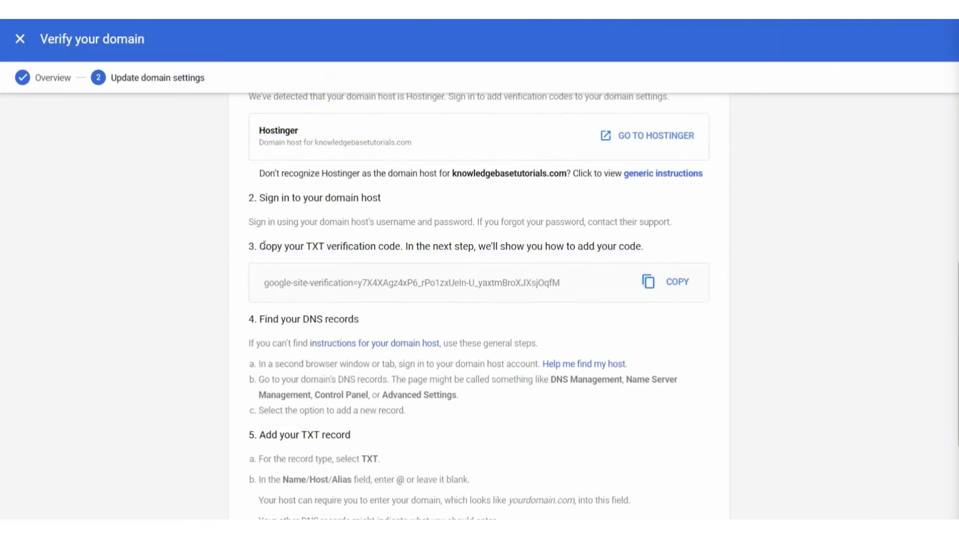
# Step: Verify the domain so knowledgebasetutorials.com shows as a verified secondary domain
pyautogui.click(676, 282)
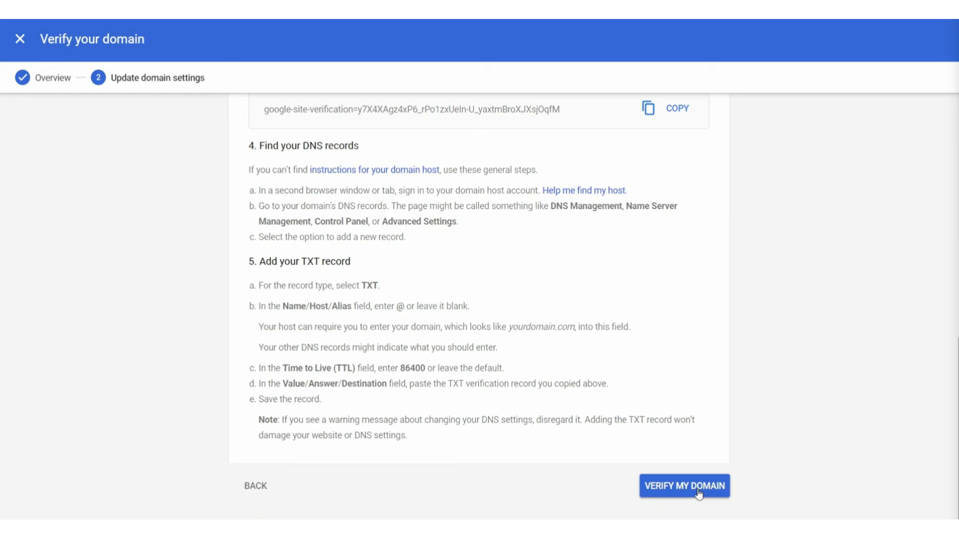
pyautogui.click(683, 486)
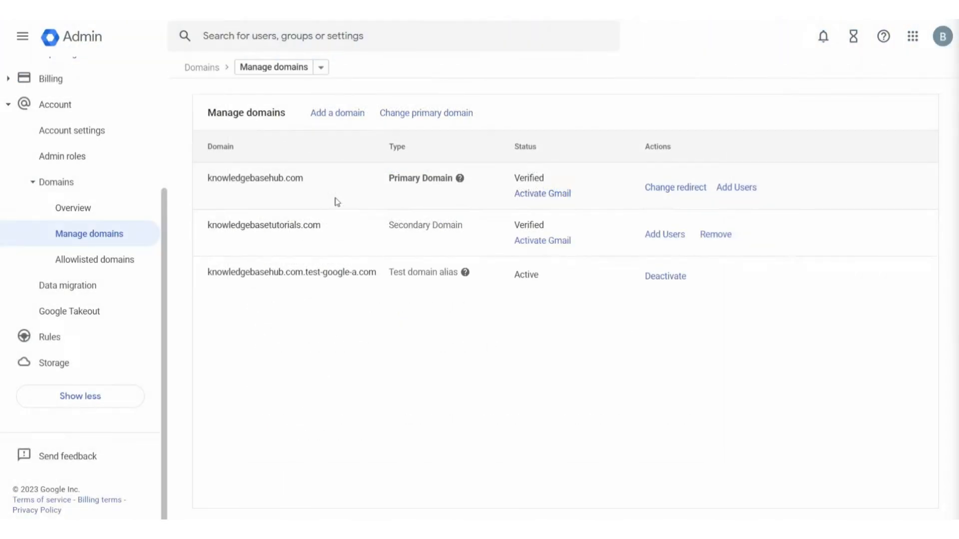